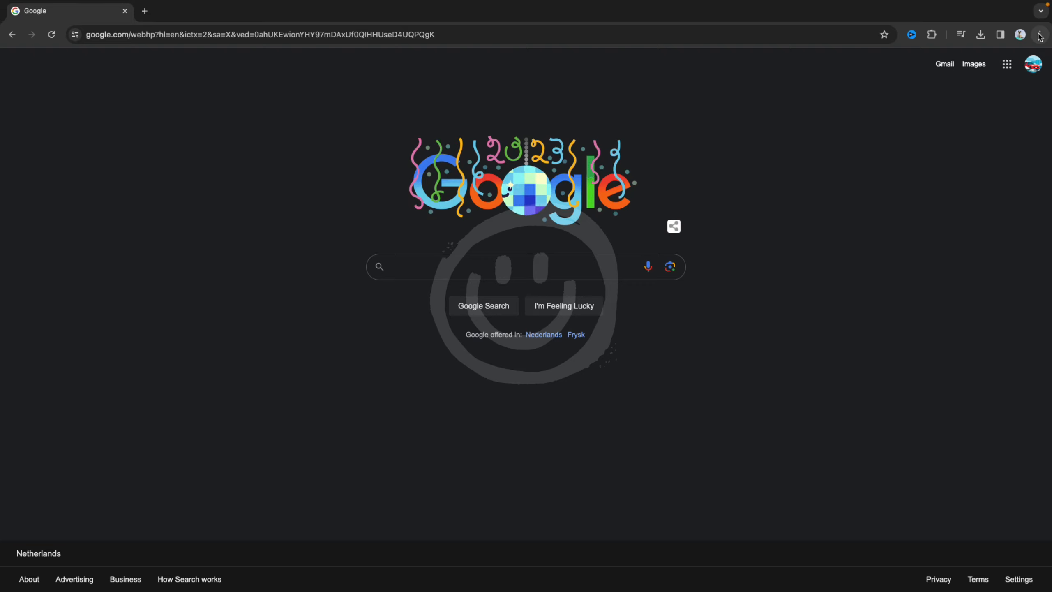
- Open Chrome Settings from the three-dot menu and go to the System section
left_click(1038, 34)
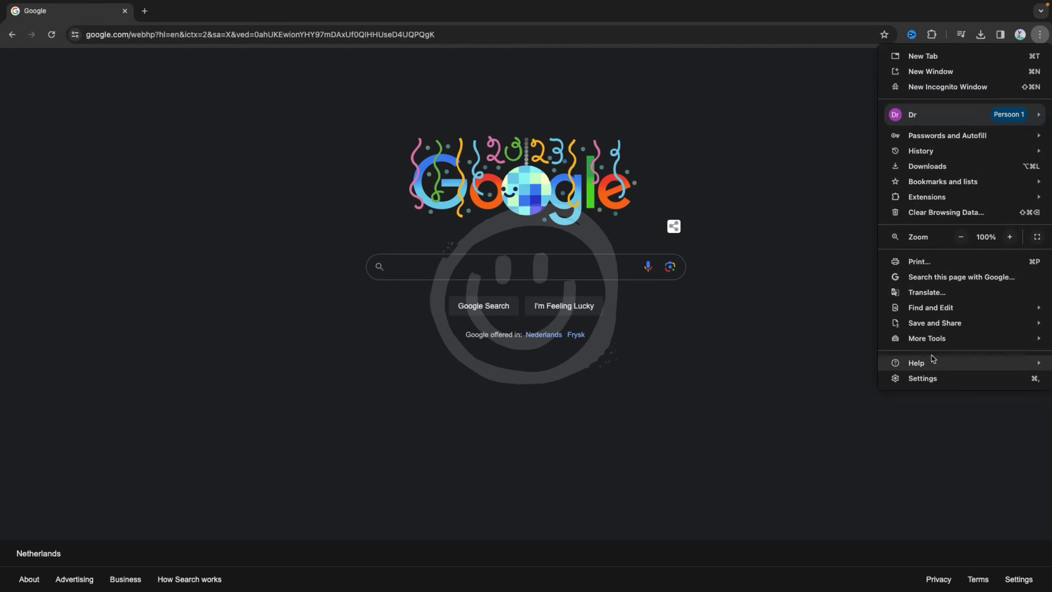
left_click(922, 377)
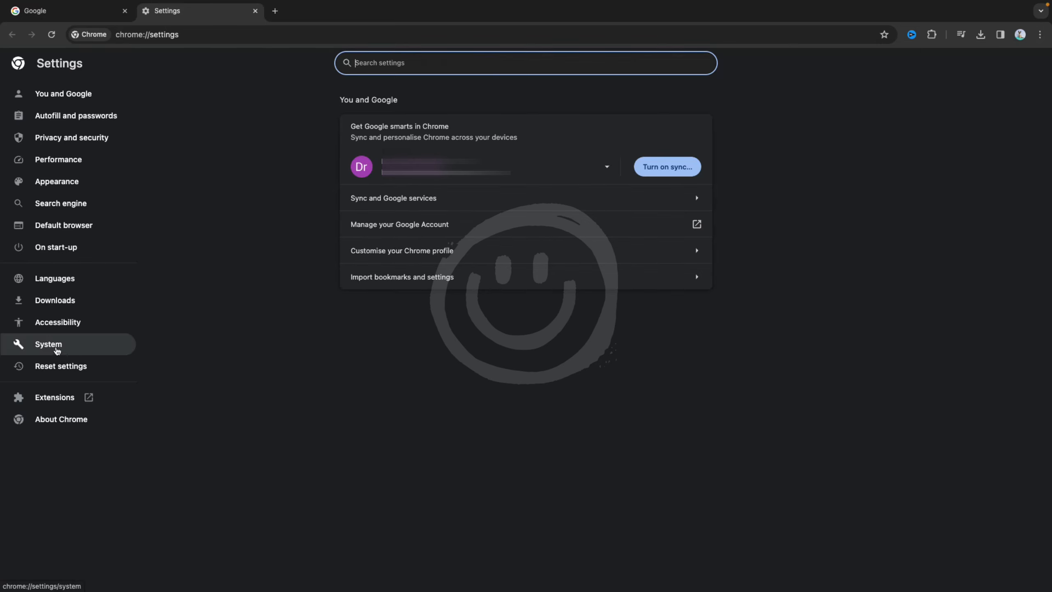
left_click(49, 344)
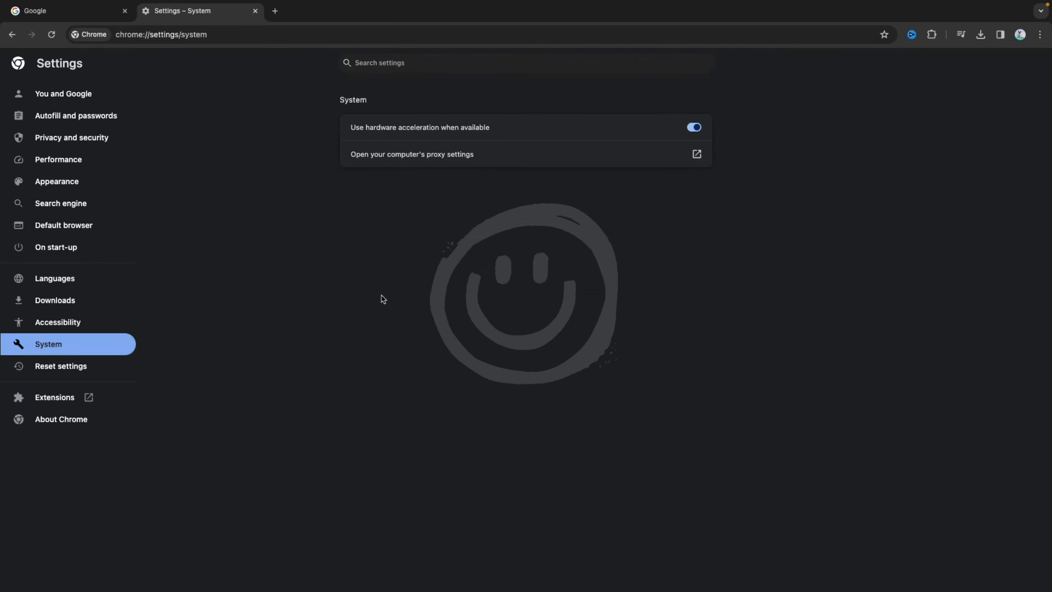
mouse_move(423, 176)
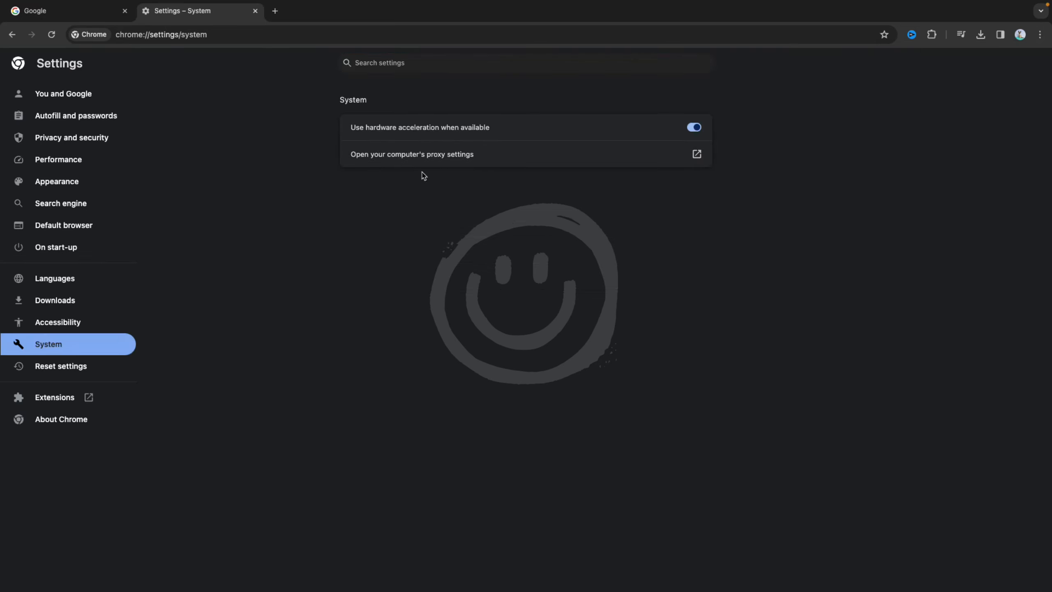
mouse_move(448, 159)
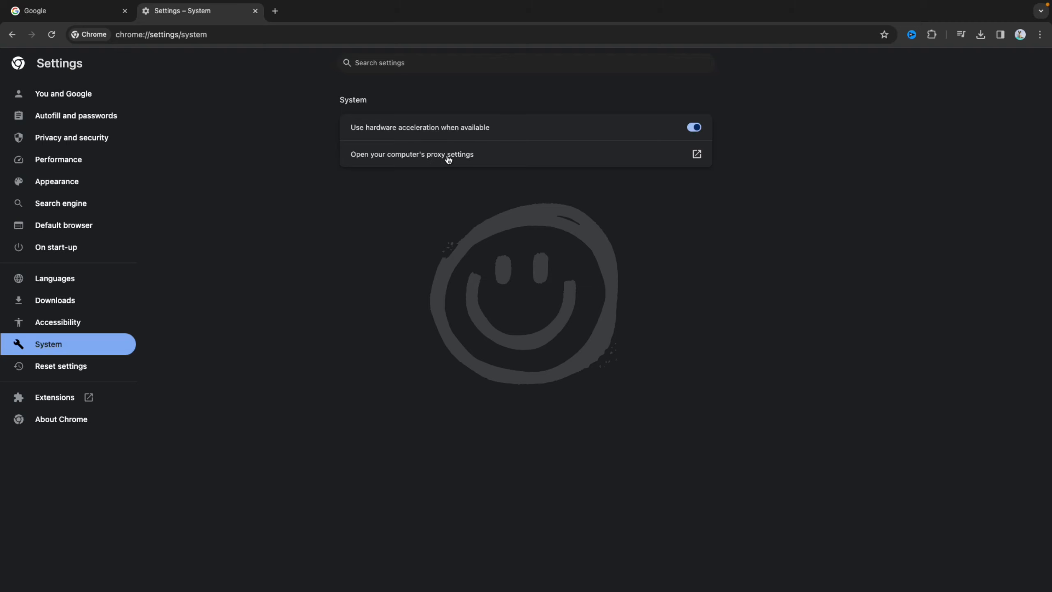
left_click(411, 154)
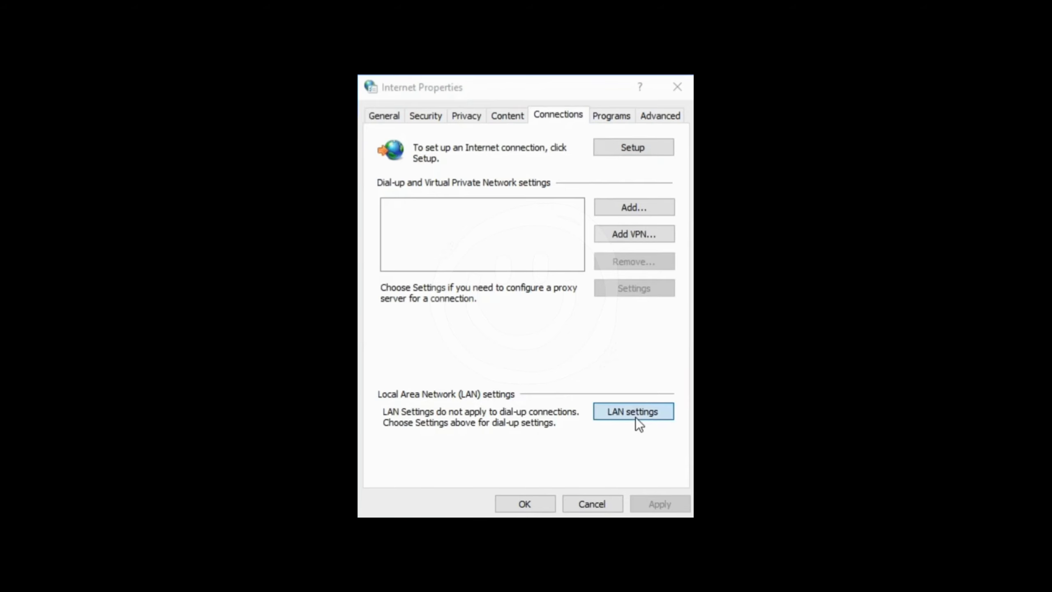
left_click(632, 411)
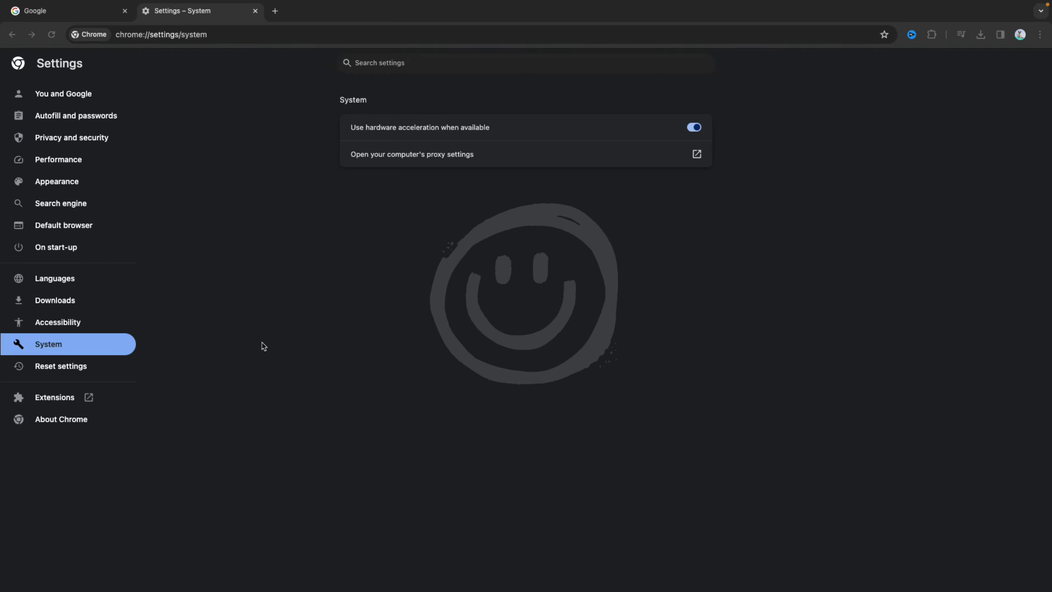
mouse_move(267, 342)
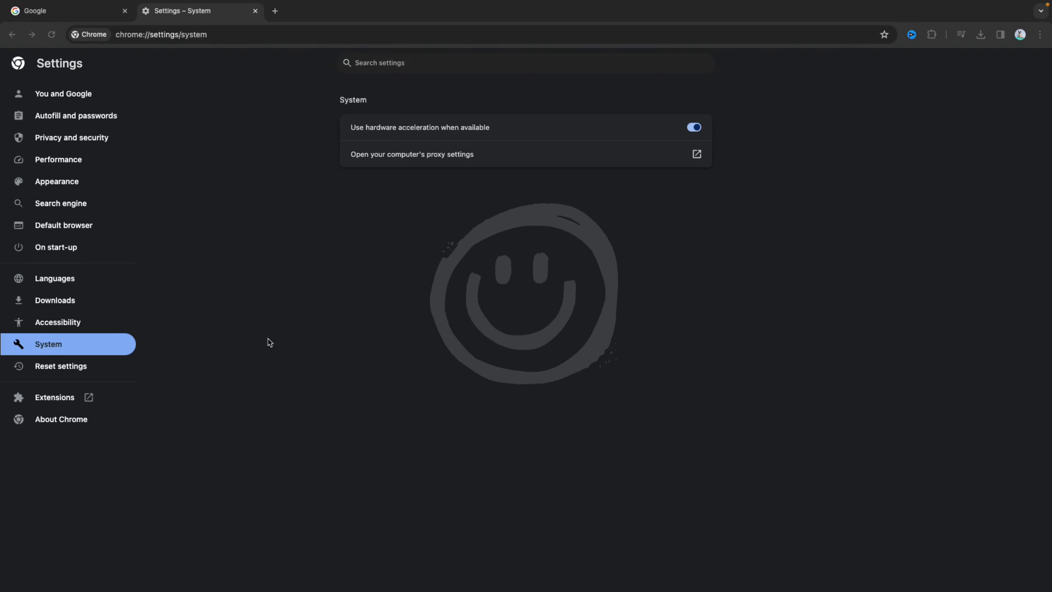
mouse_move(74, 210)
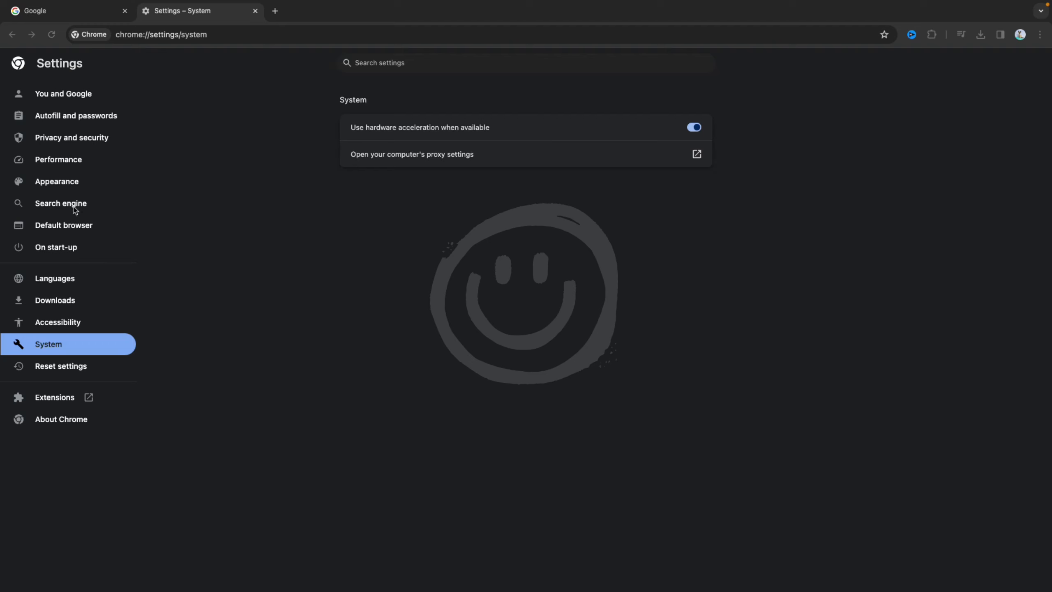
- Go to Manage search engines and site search and show Bing's actions menu
left_click(61, 203)
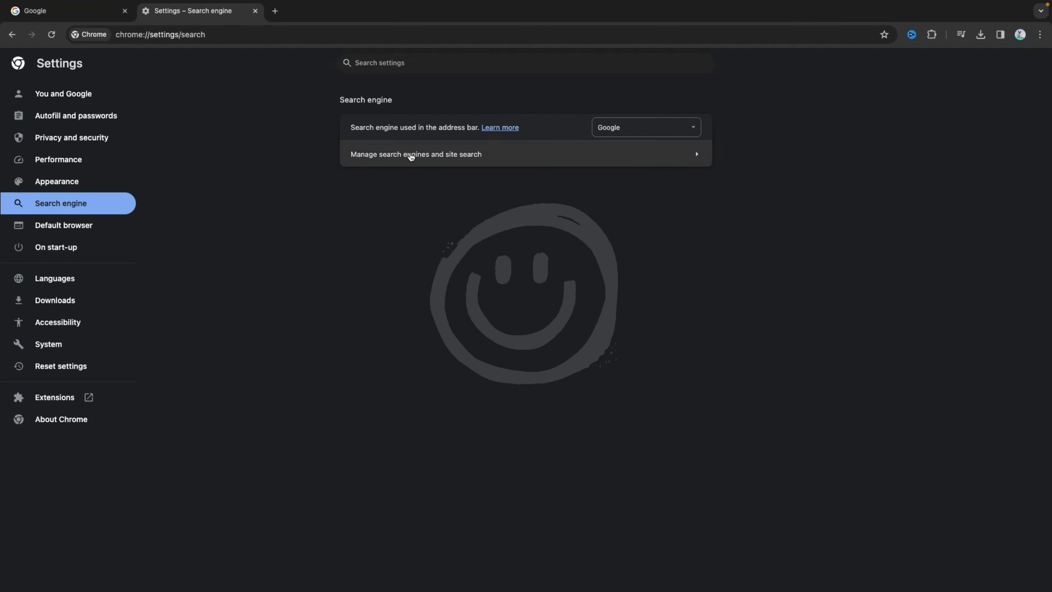
left_click(415, 153)
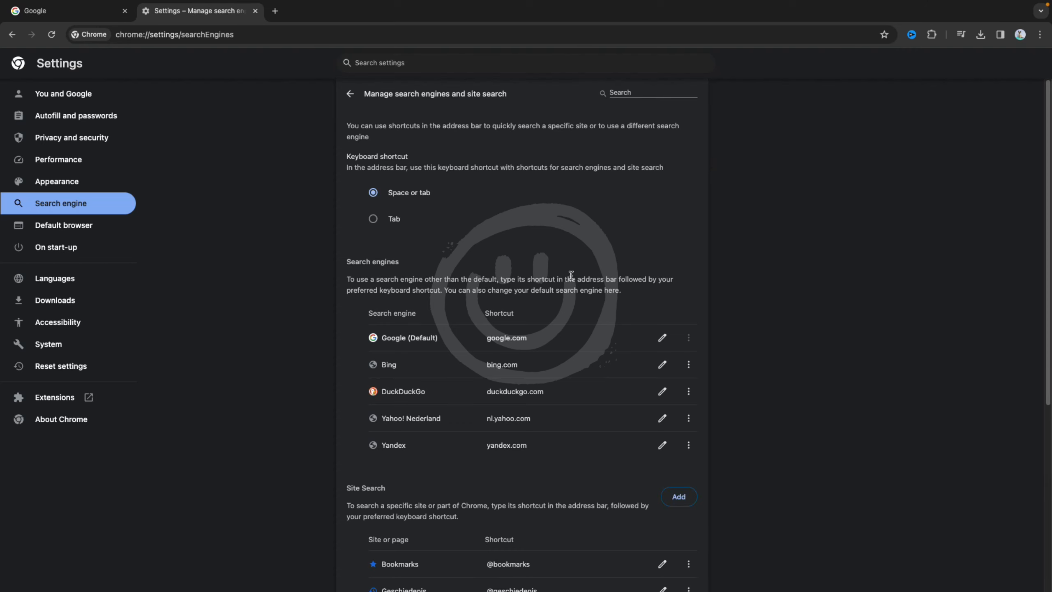
mouse_move(379, 457)
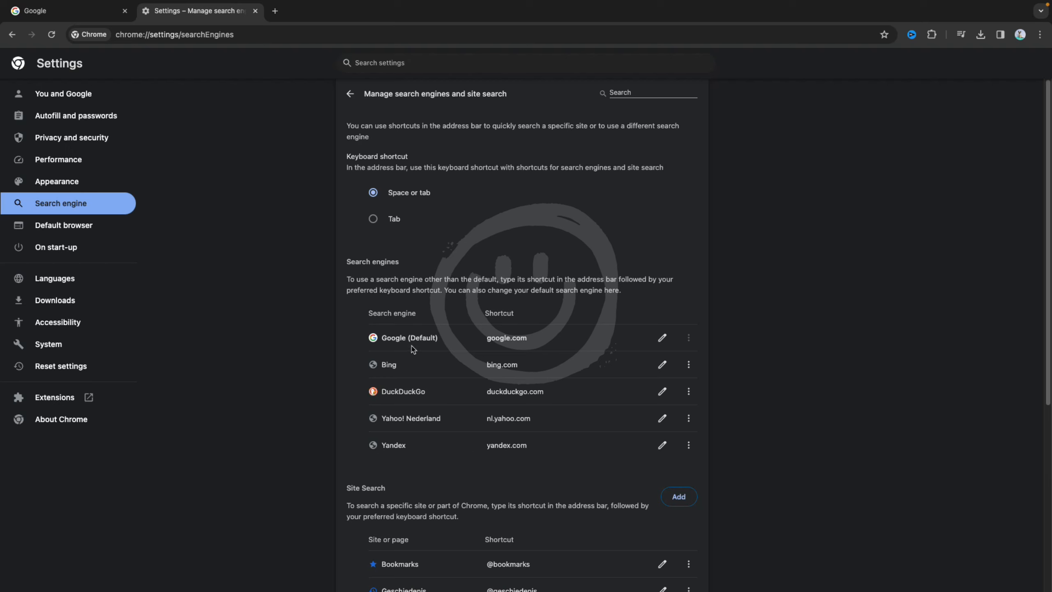
mouse_move(677, 351)
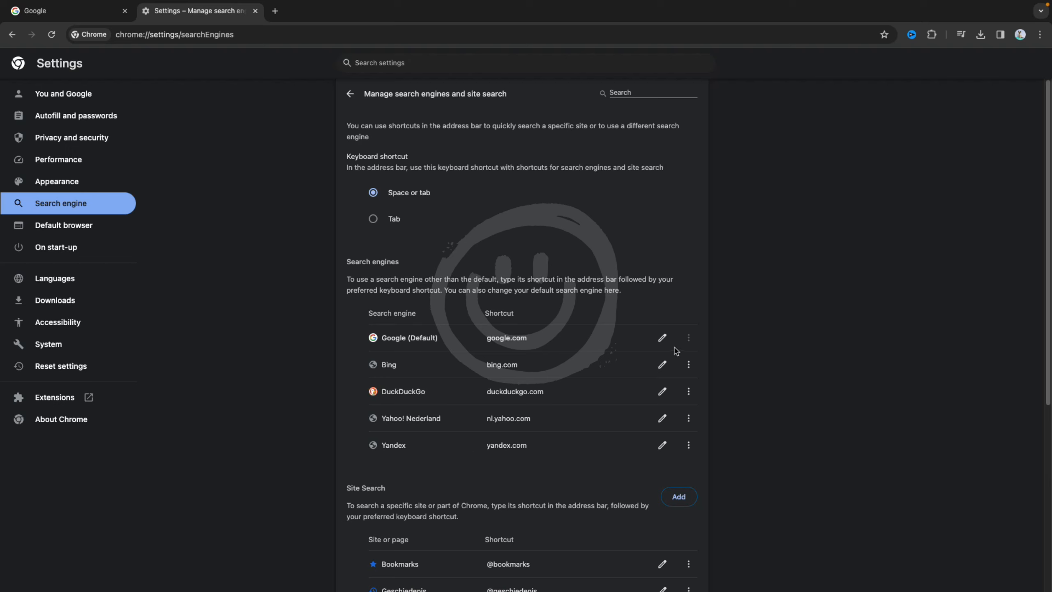
left_click(688, 364)
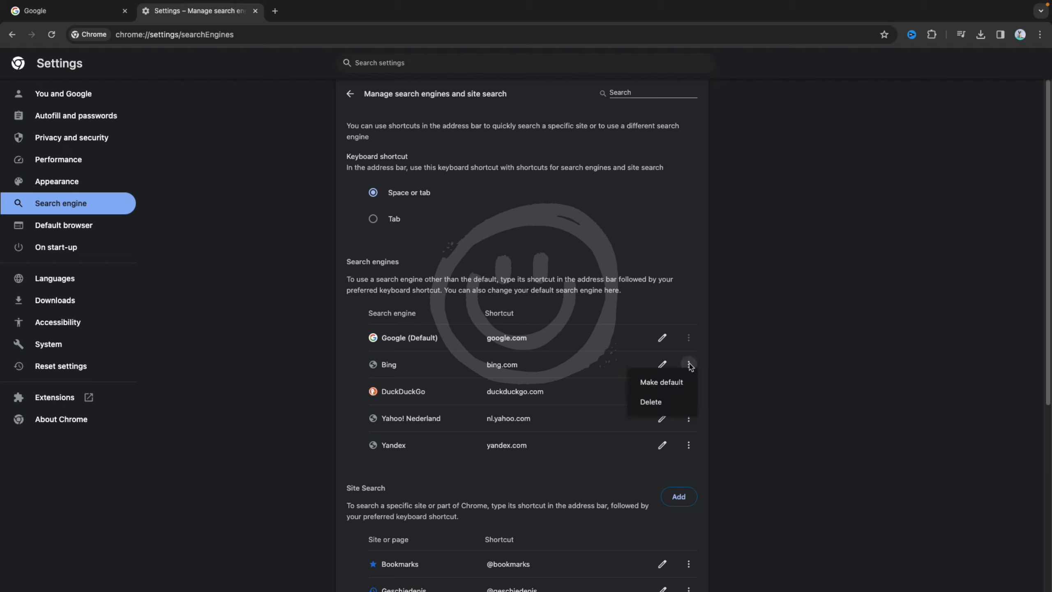
mouse_move(672, 386)
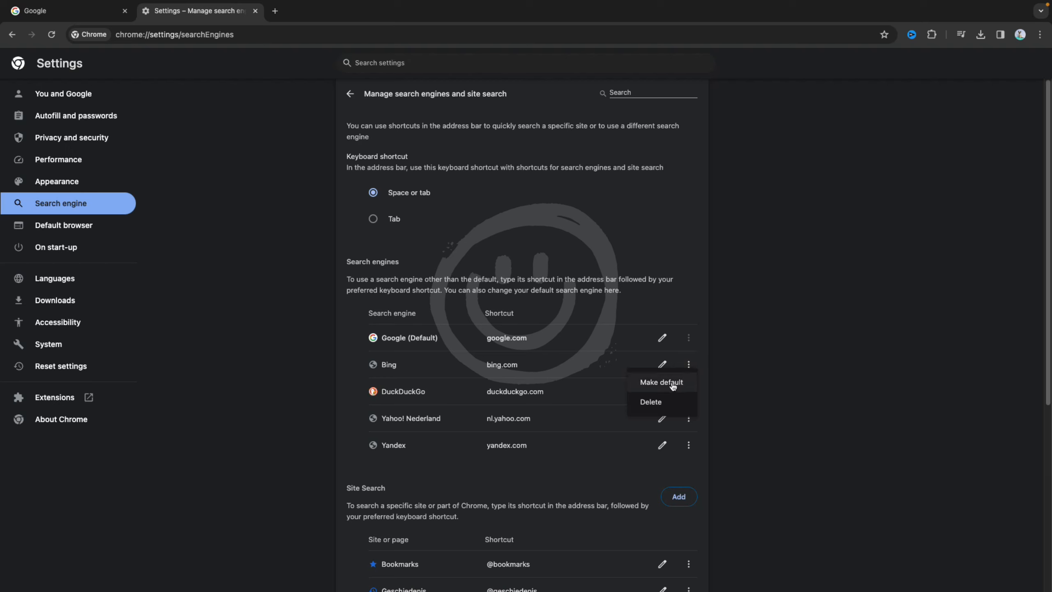